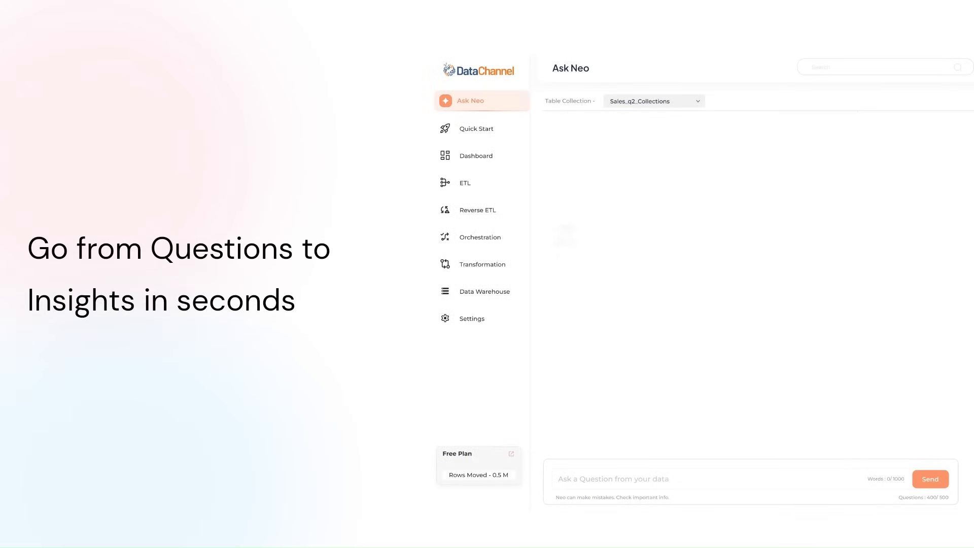
Step: Start Marketing Thread 4 in Playground with the Demo Redshift collection selected
click(931, 479)
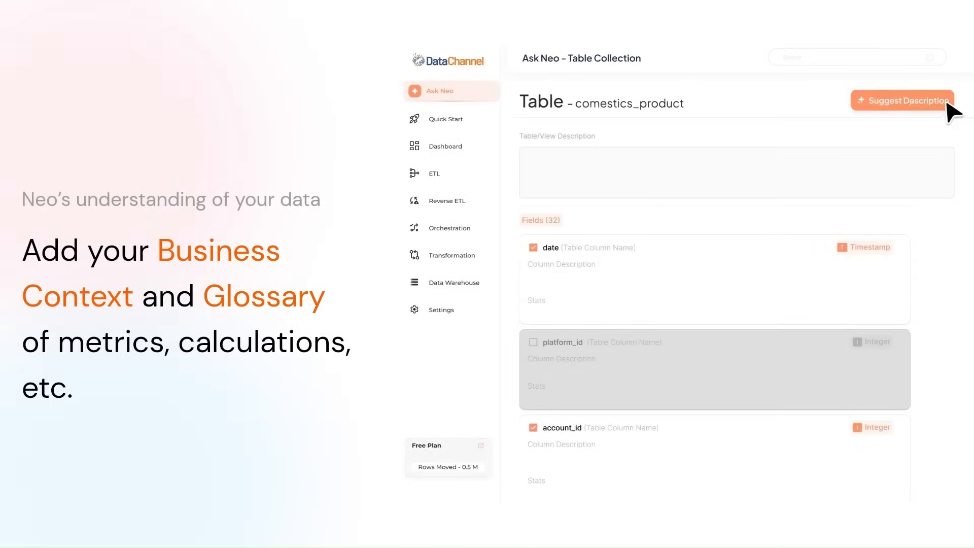
click(903, 100)
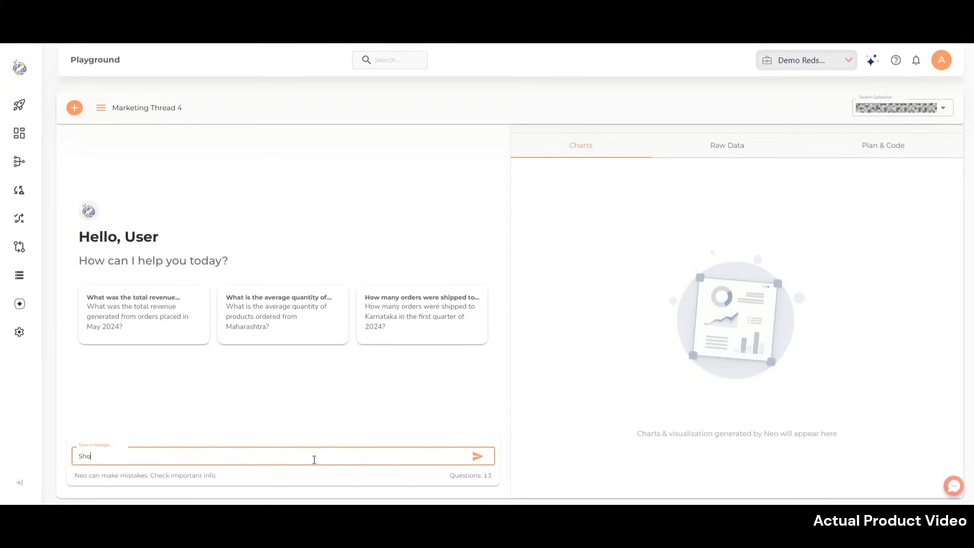
Step: Ask Neo 'Show me my monthly sales trend for the Q2 of 2024' and send it
text(Show me my monthly sales trend for the)
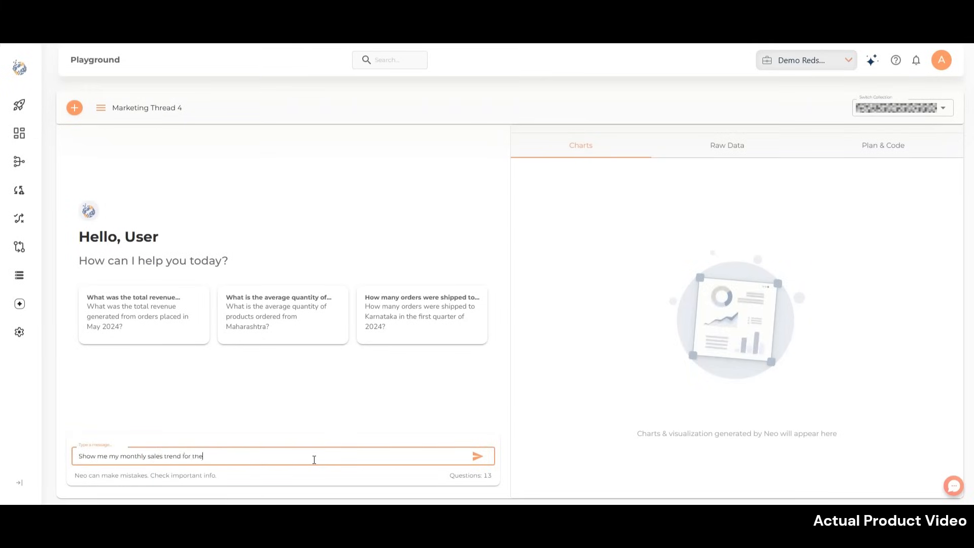
text(Q2 of)
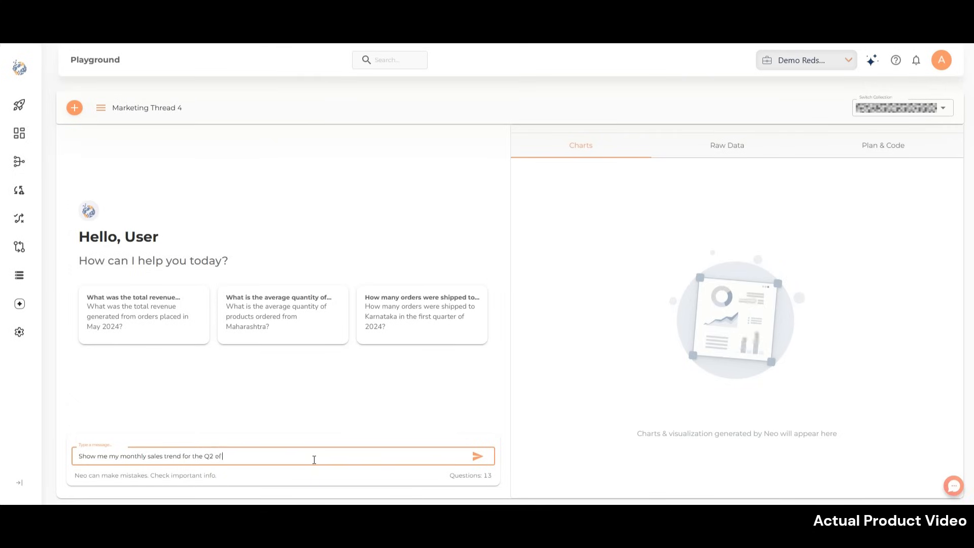
text(202)
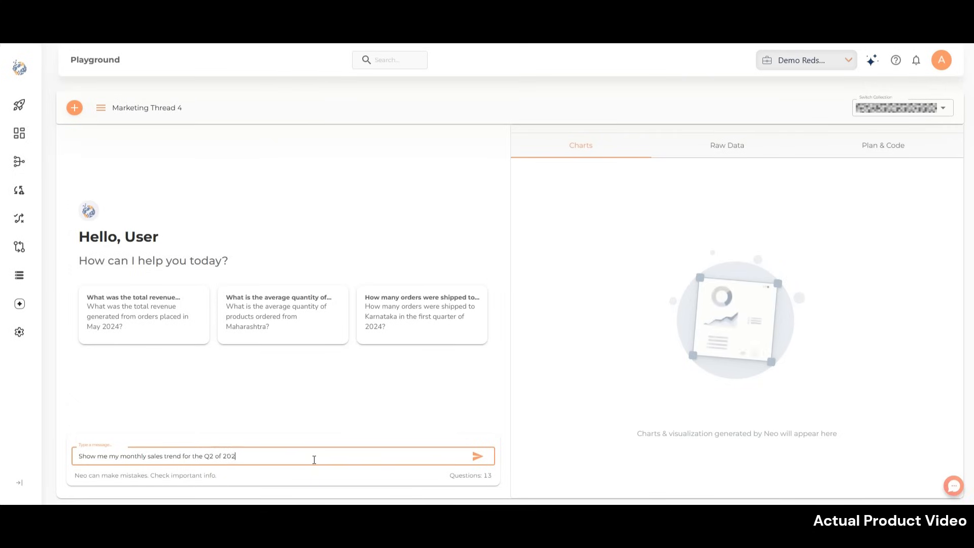
click(478, 457)
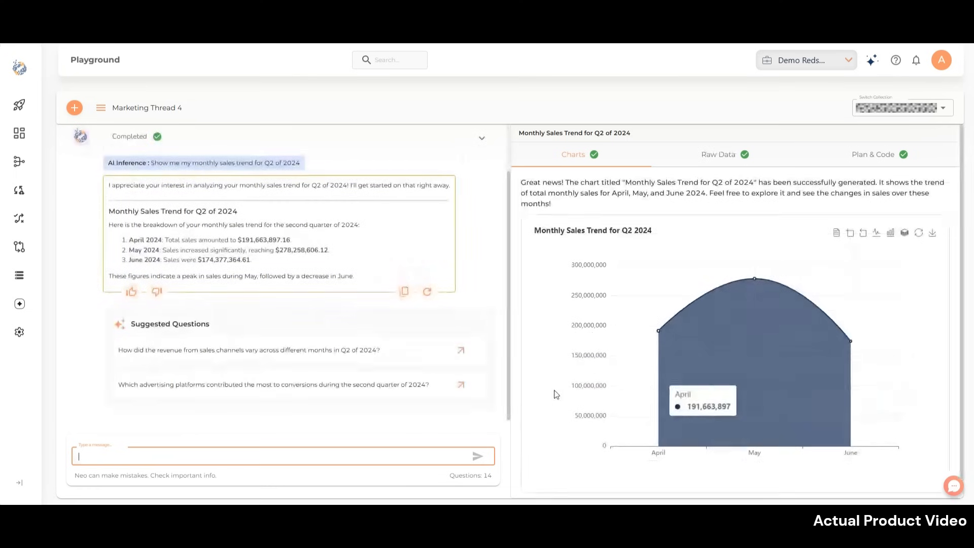
mouse_move(276, 333)
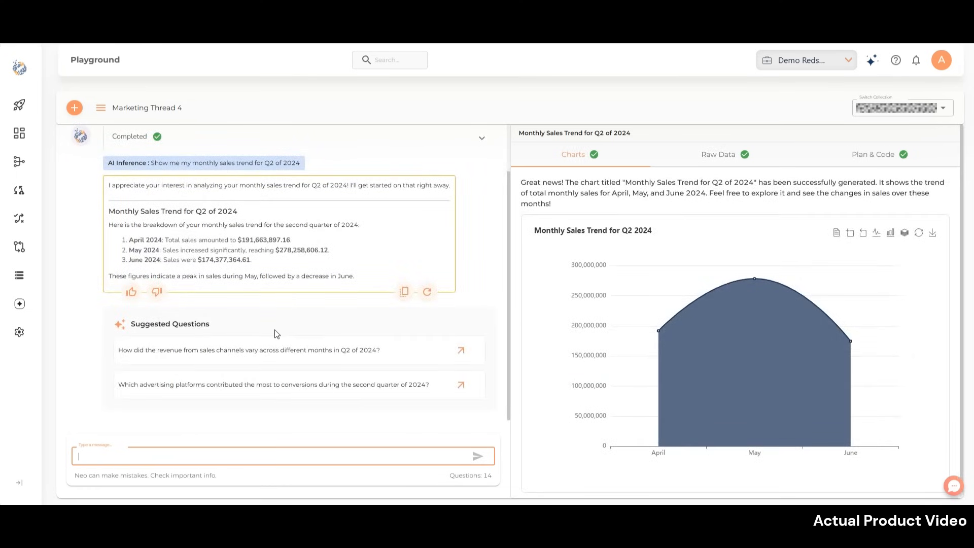
mouse_move(303, 459)
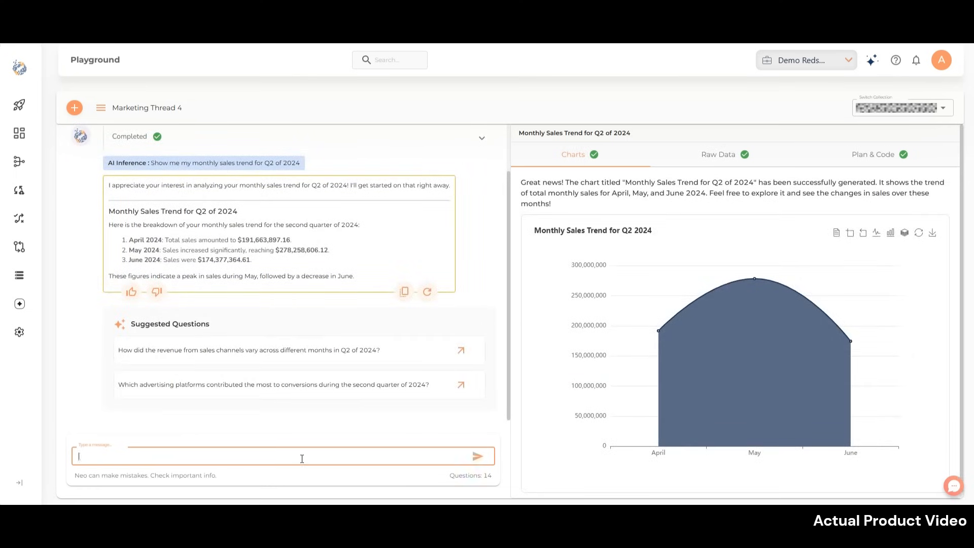
Step: Ask Neo 'Can you break this up by category for me'
text(Can you break this)
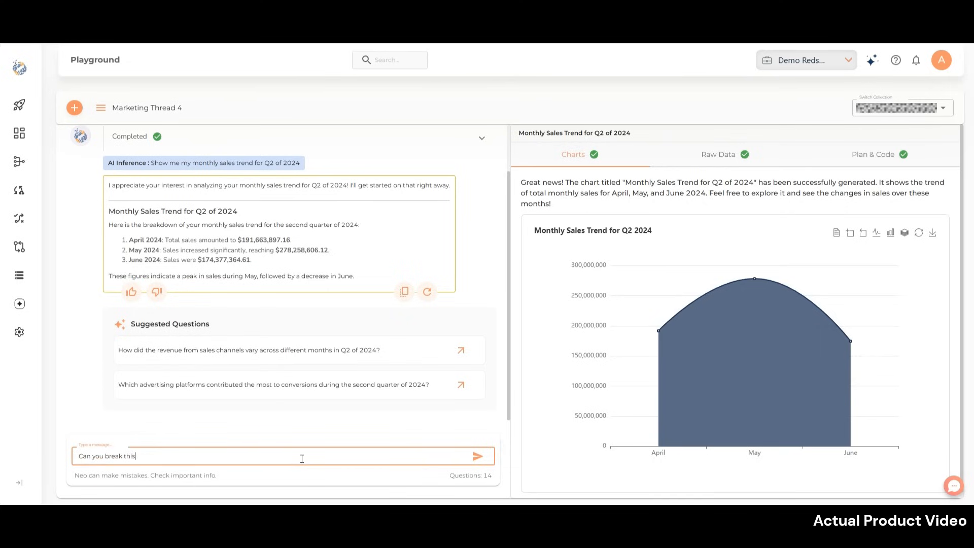
text(up by category for)
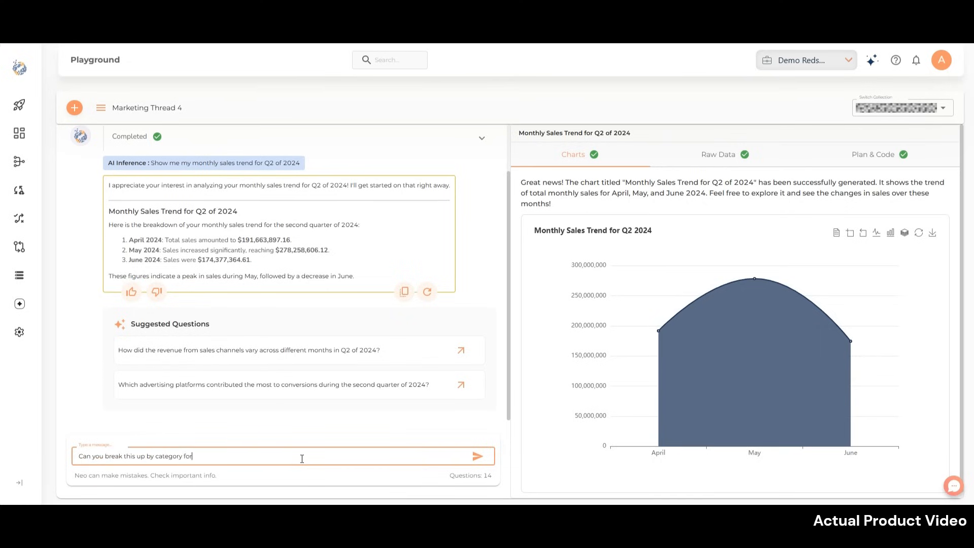
text(me)
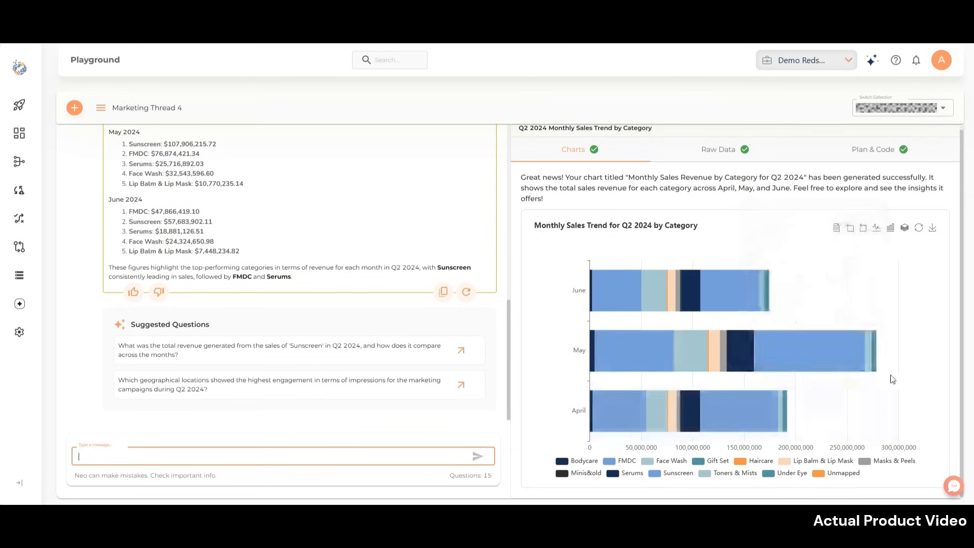
mouse_move(795, 367)
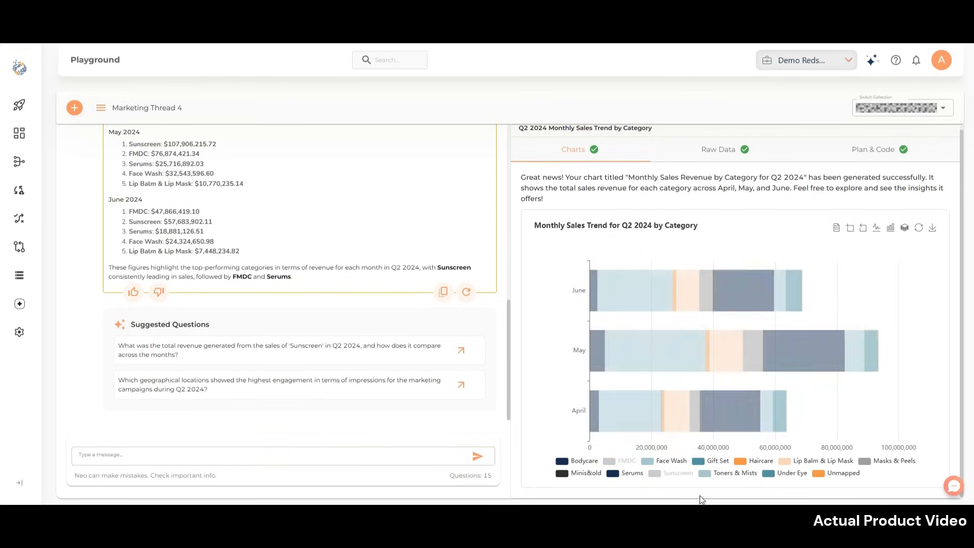
Step: View the category revenue chart as lines, stacked bars and grouped bars, then its Plan & Code
click(877, 227)
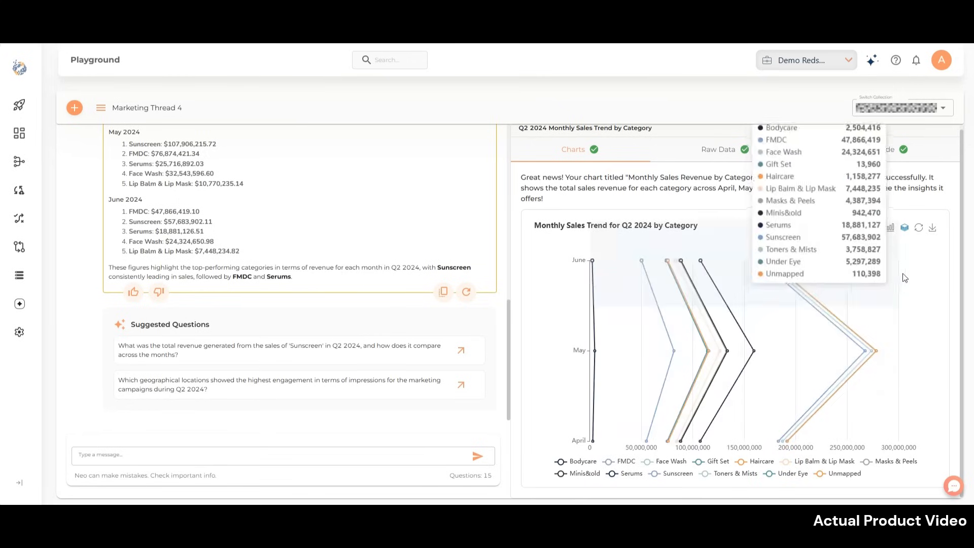
click(892, 227)
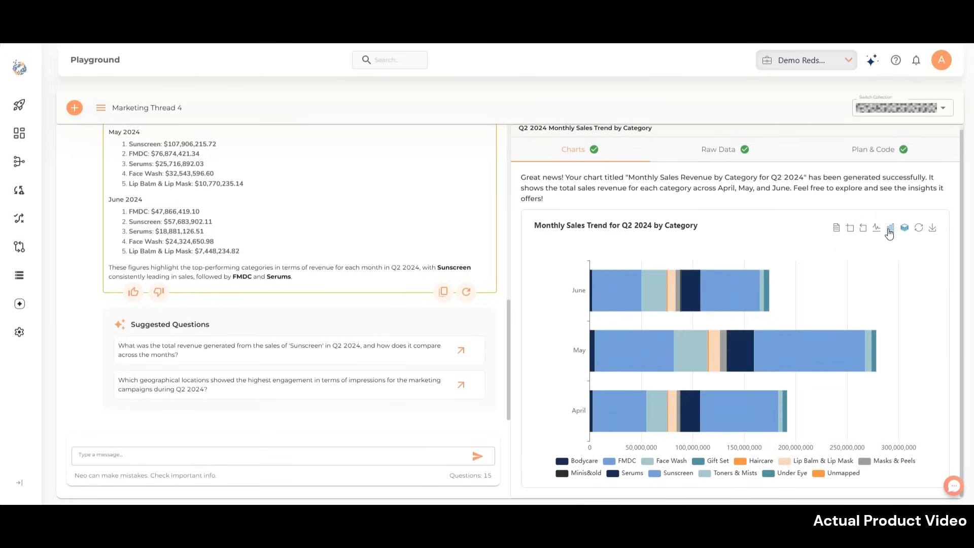
click(891, 227)
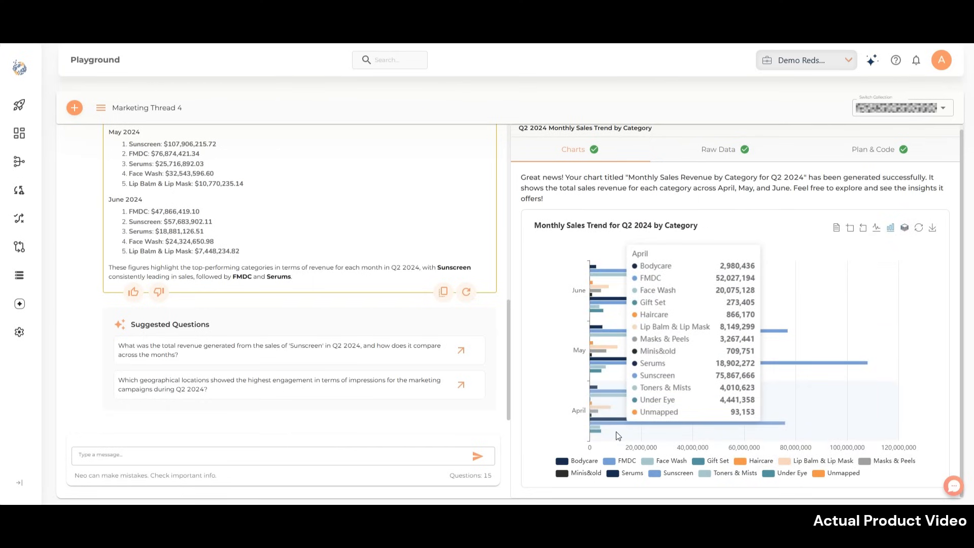
click(873, 150)
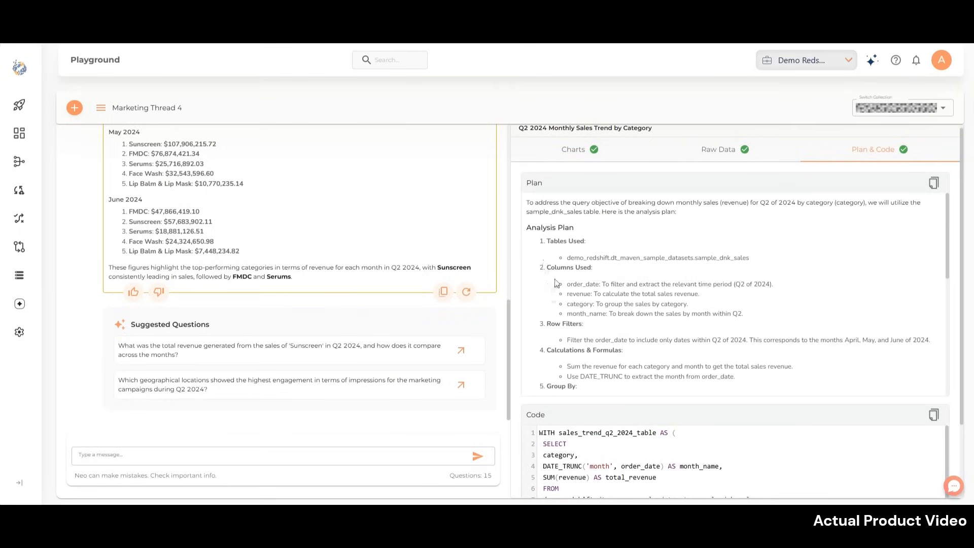
mouse_move(669, 307)
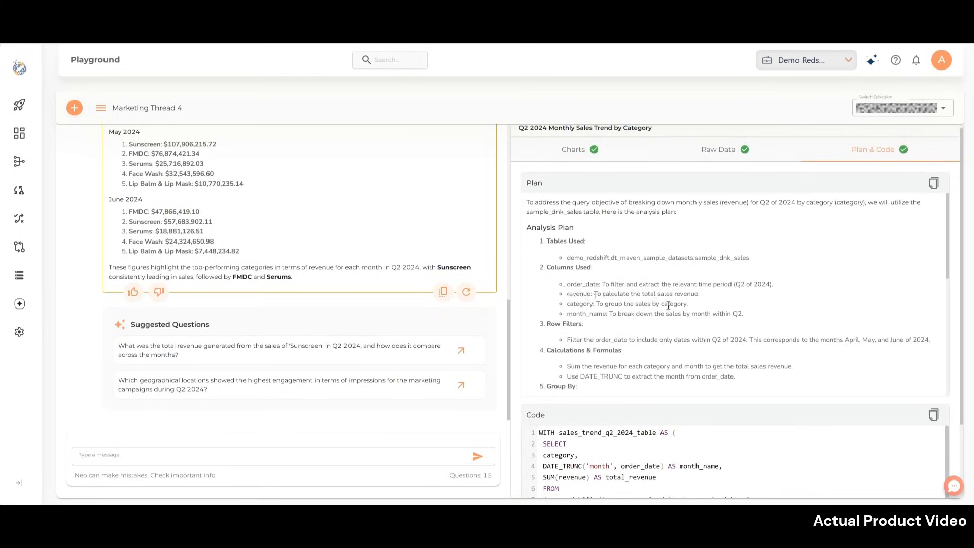
Step: Review the plan and pages 2 and 3 of the raw data table, then return to the category chart
scroll(down, 3)
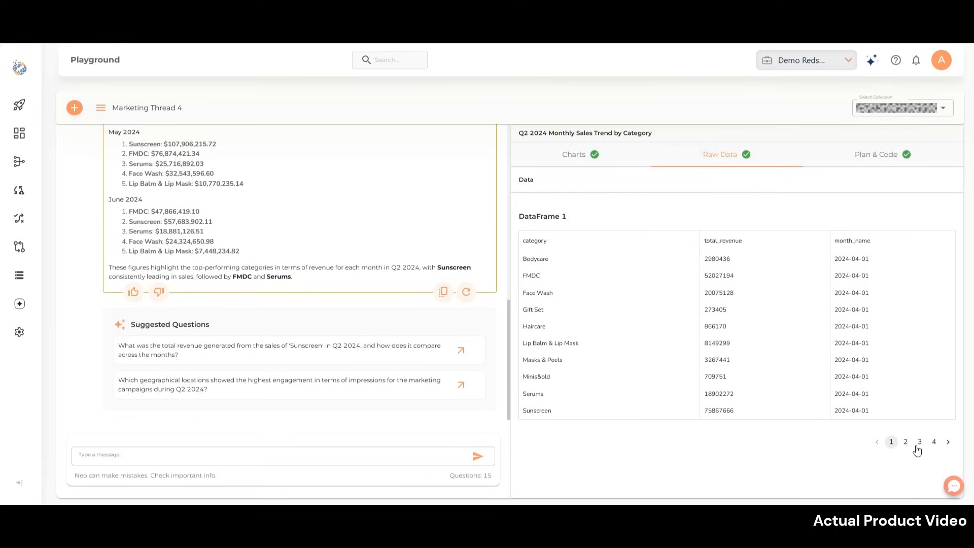
click(905, 442)
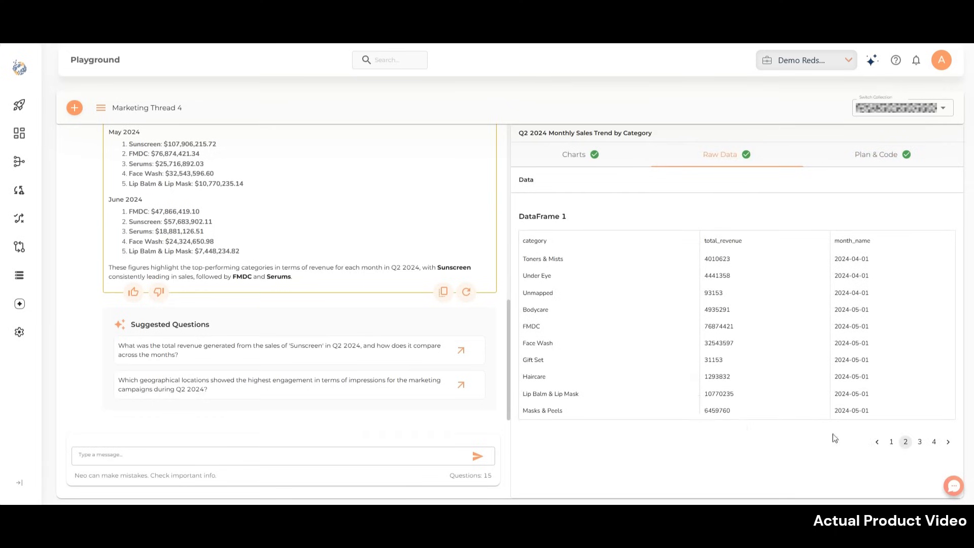
click(920, 442)
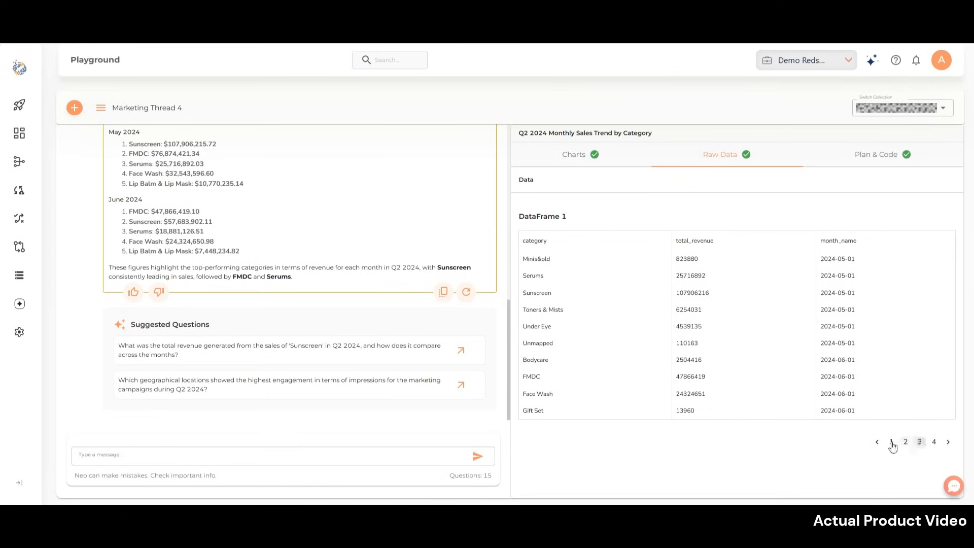
click(574, 154)
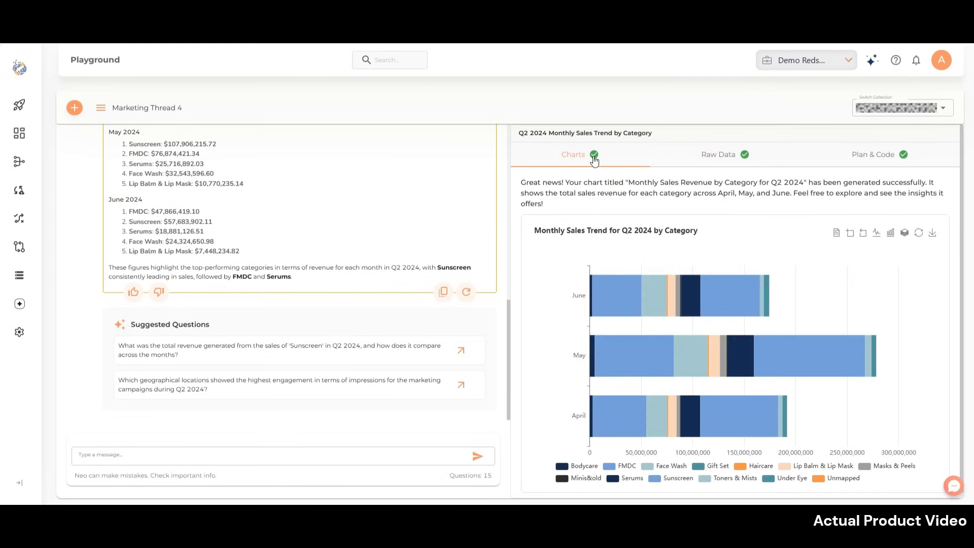
Step: Ask Neo to give this year's category-wise sales distribution as a pie chart
text(Give me the category wise distribution of sales for th)
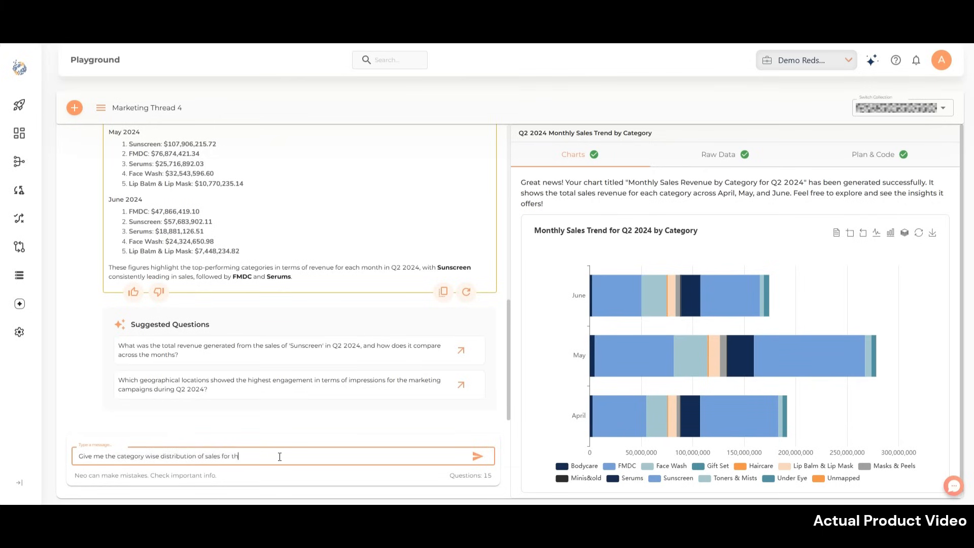
text(is year as a pie chart)
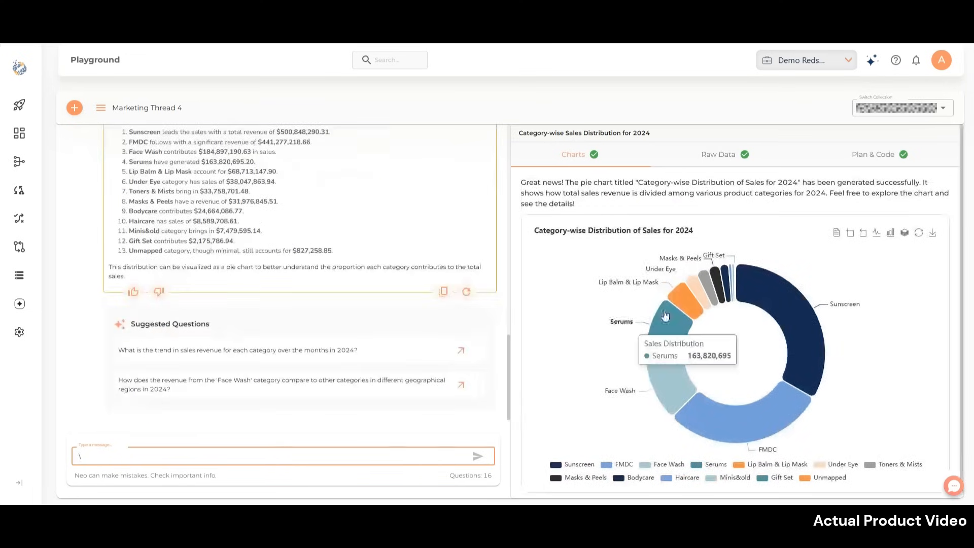
mouse_move(807, 371)
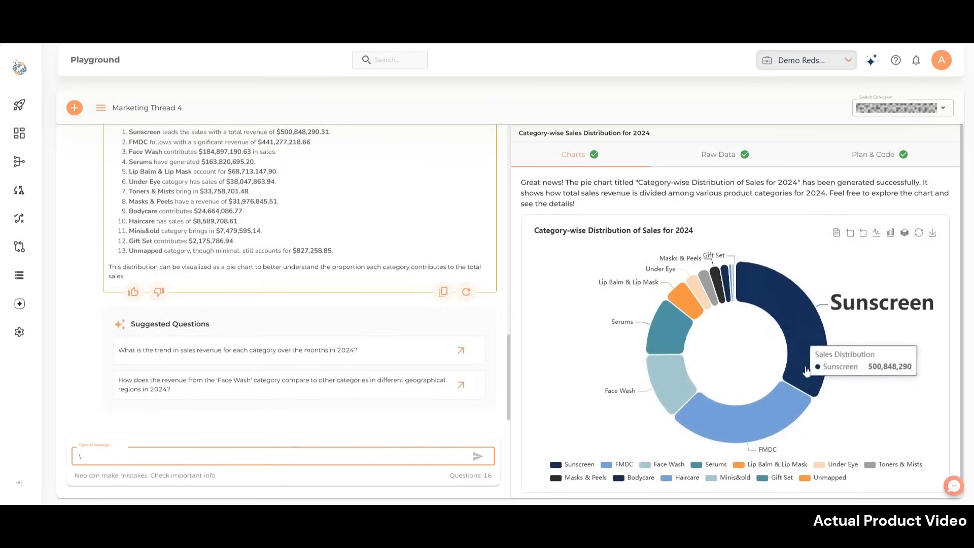
mouse_move(658, 323)
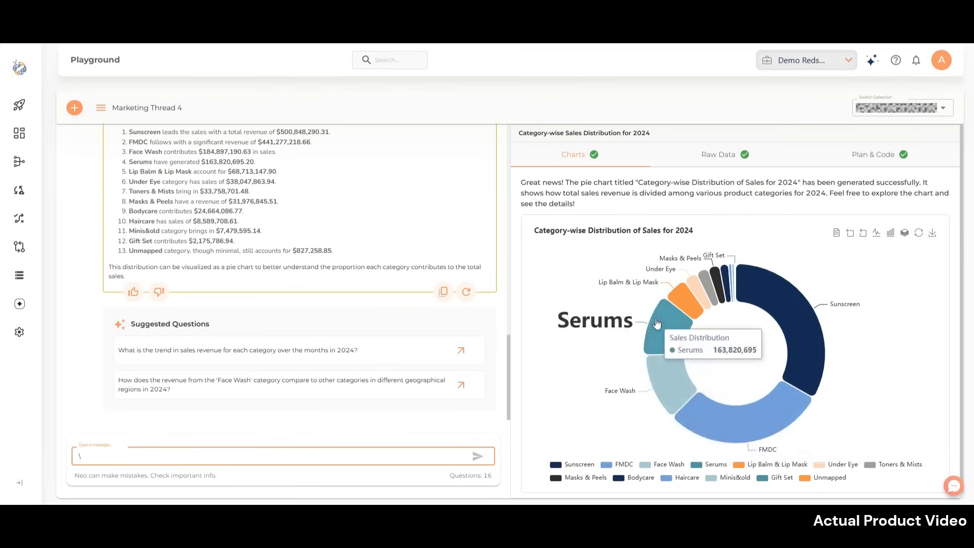
mouse_move(721, 281)
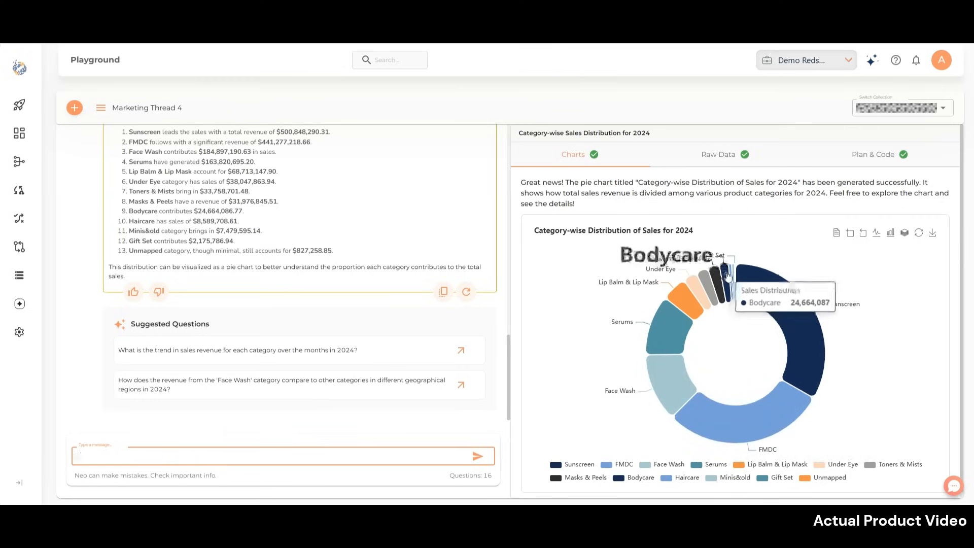
mouse_move(737, 275)
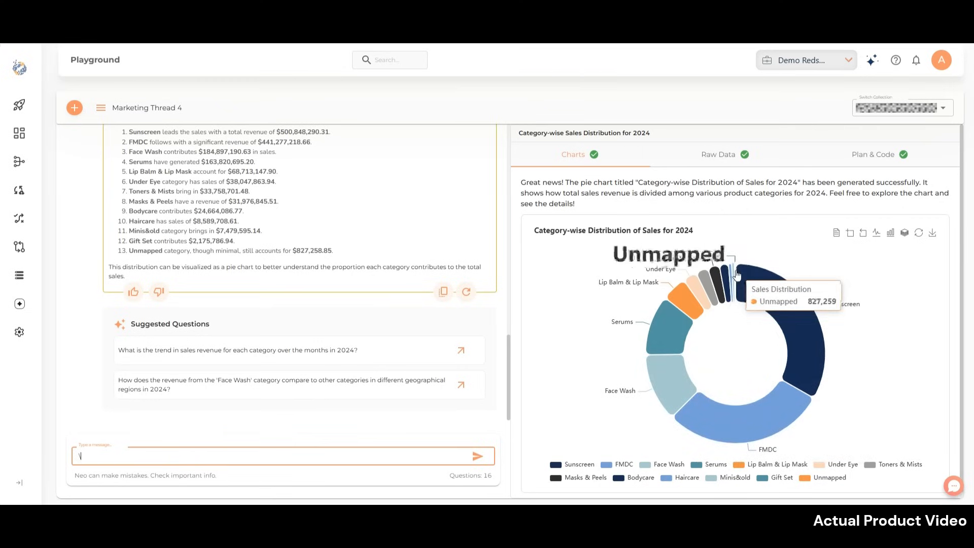
mouse_move(695, 306)
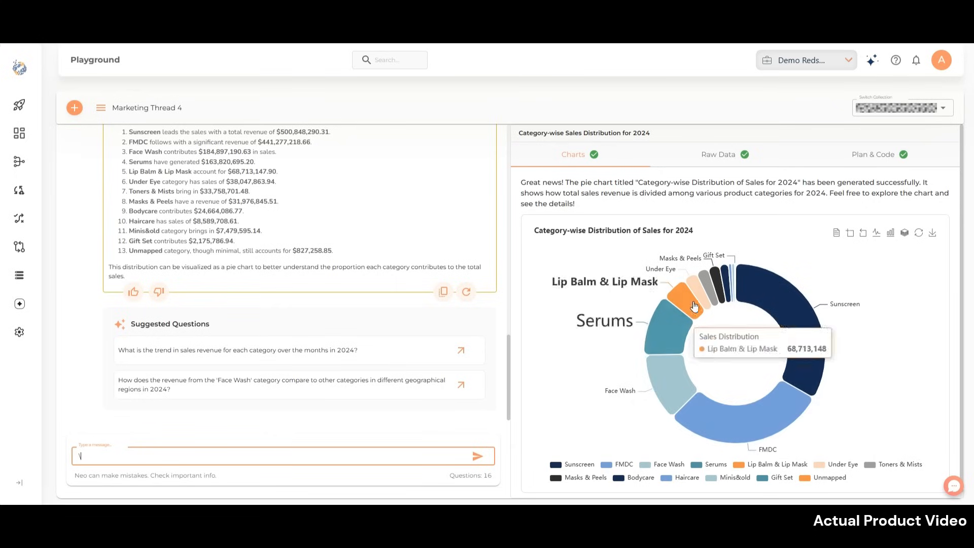
mouse_move(897, 439)
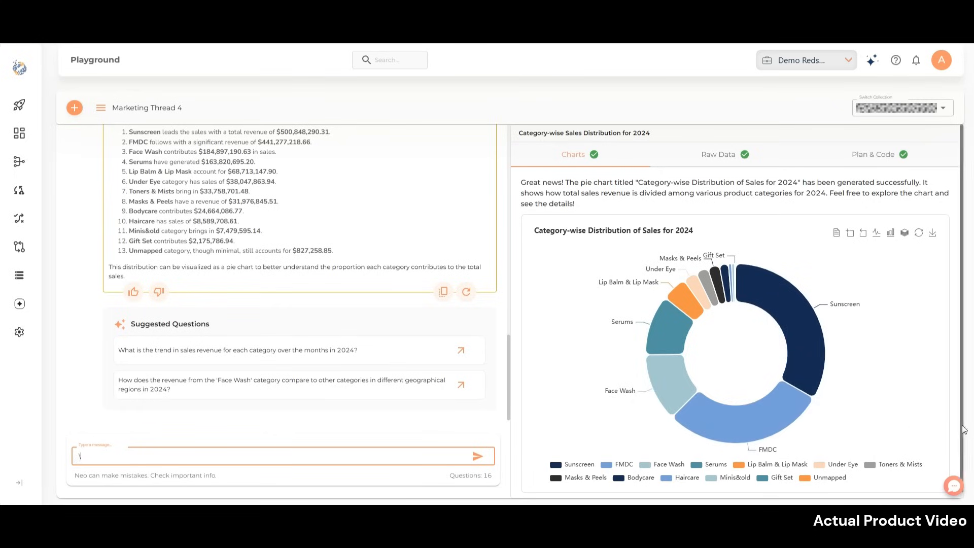
Step: Ask Neo which ad platform was the most successful for us in driving conversions in Q3
text(Which ad platform was i)
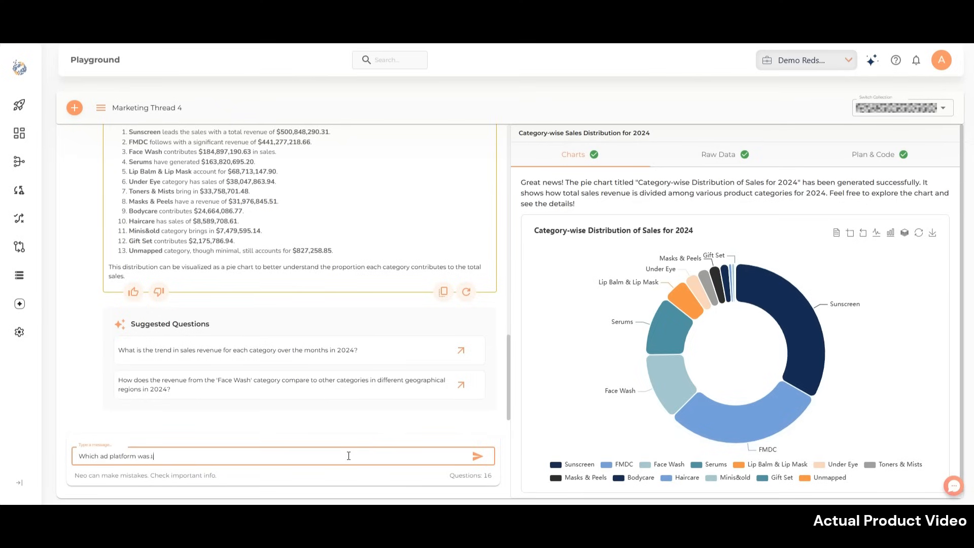
text(the most successful)
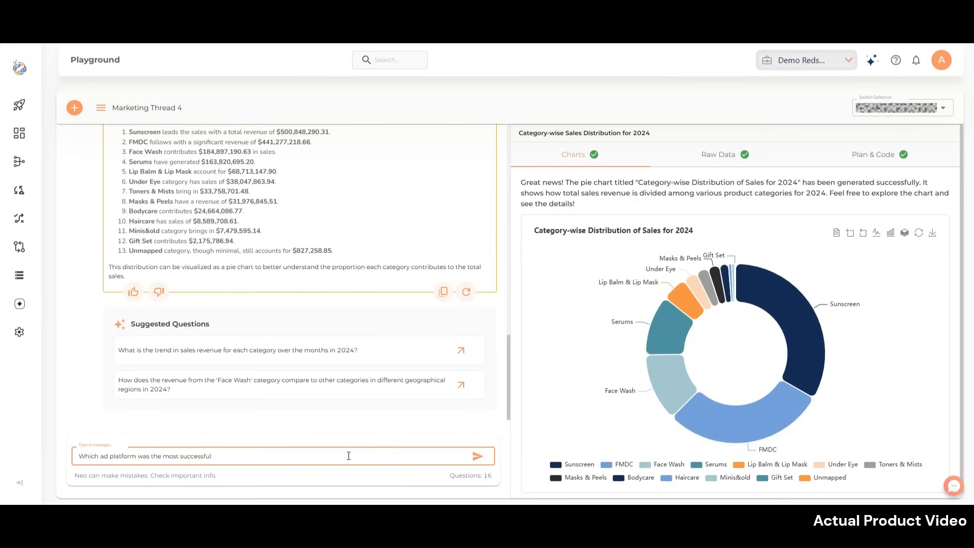
text(for us in driving con)
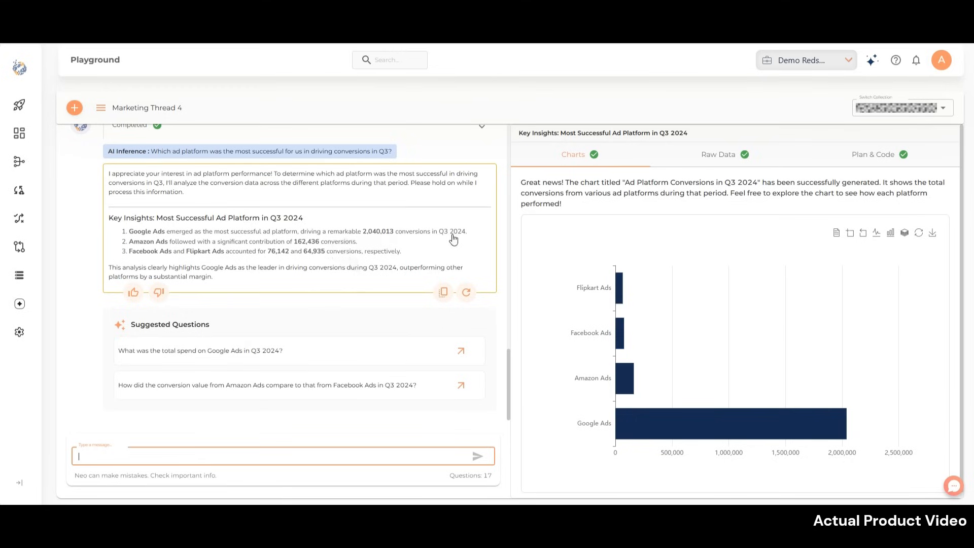
mouse_move(628, 256)
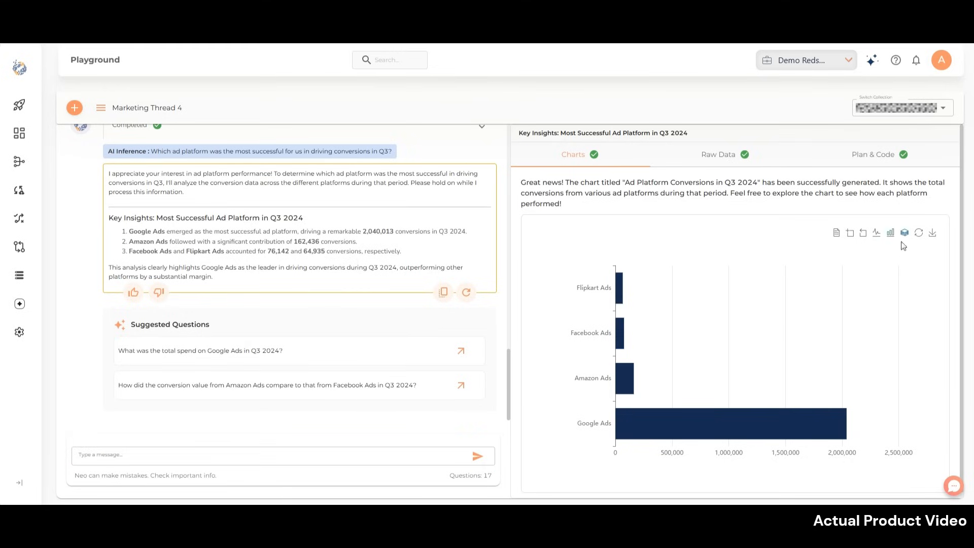
mouse_move(764, 364)
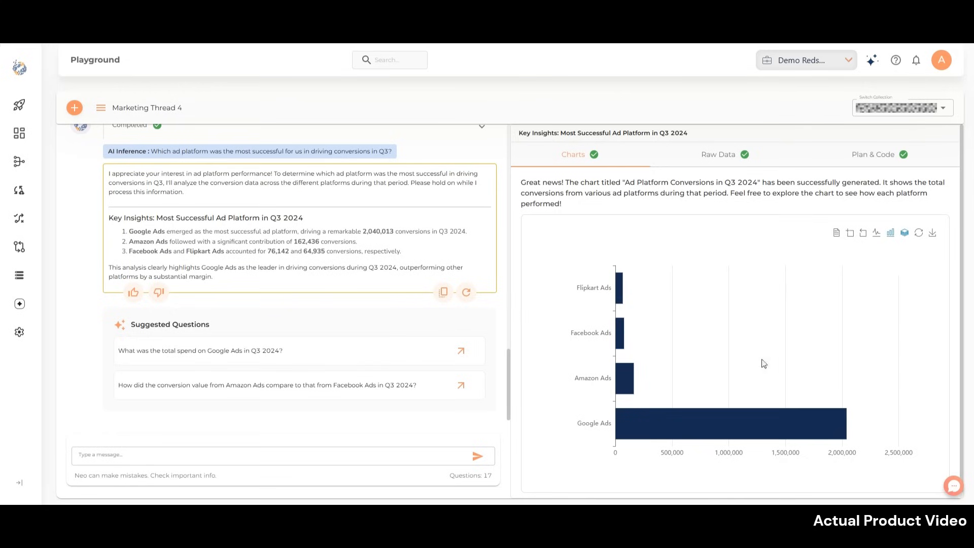
mouse_move(373, 490)
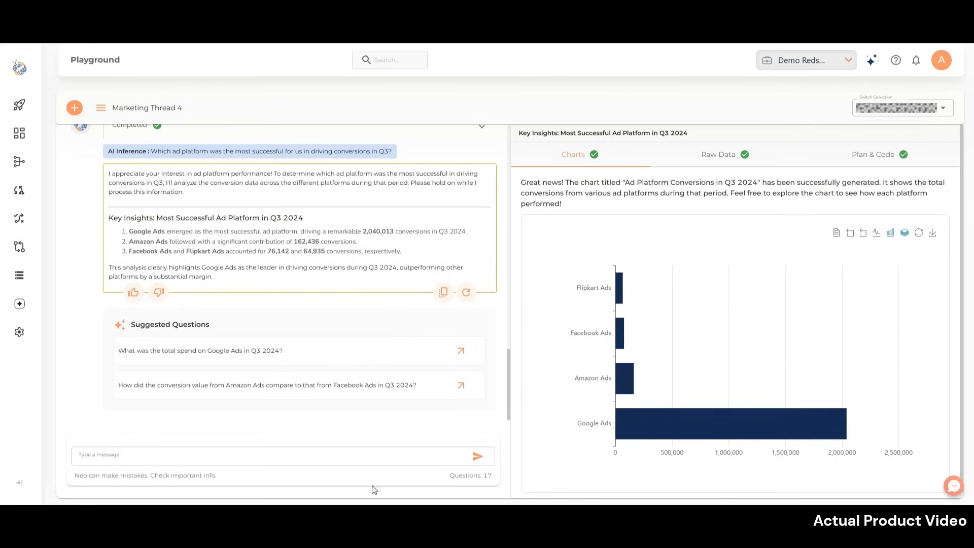
Step: Ask Neo for a Pareto analysis of top revenue contributing categories in 2023 and send it
text(Can you do a Pareto analysis to show top 20%)
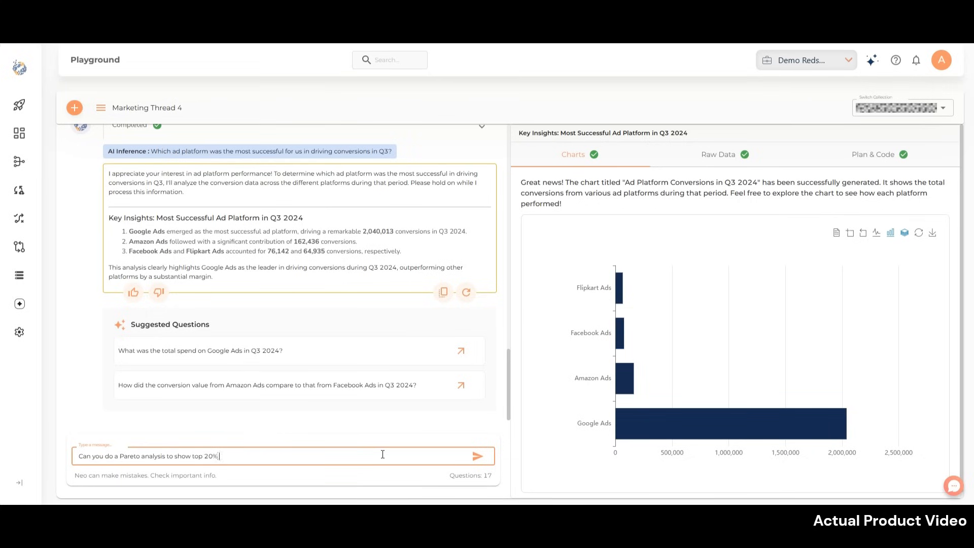
text(revenue contributing)
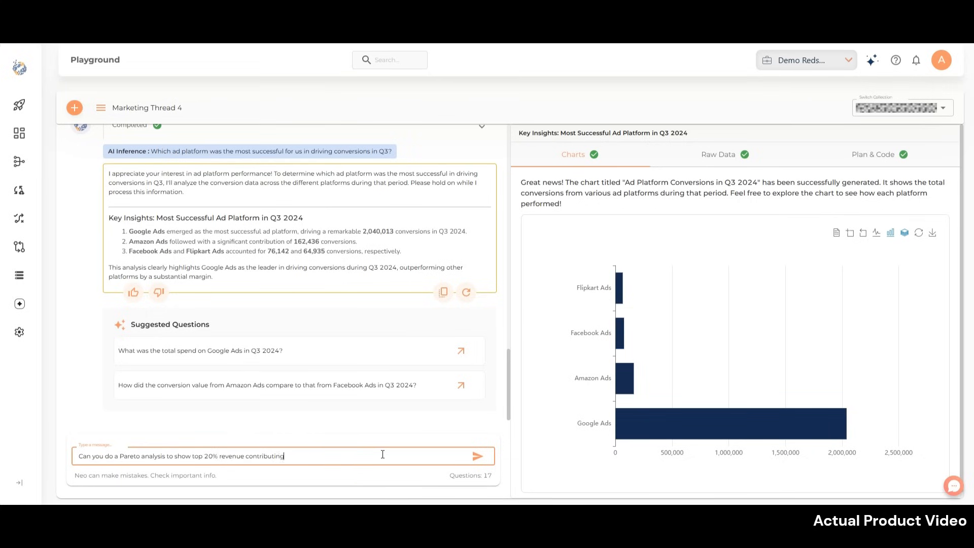
text(categories in 2023)
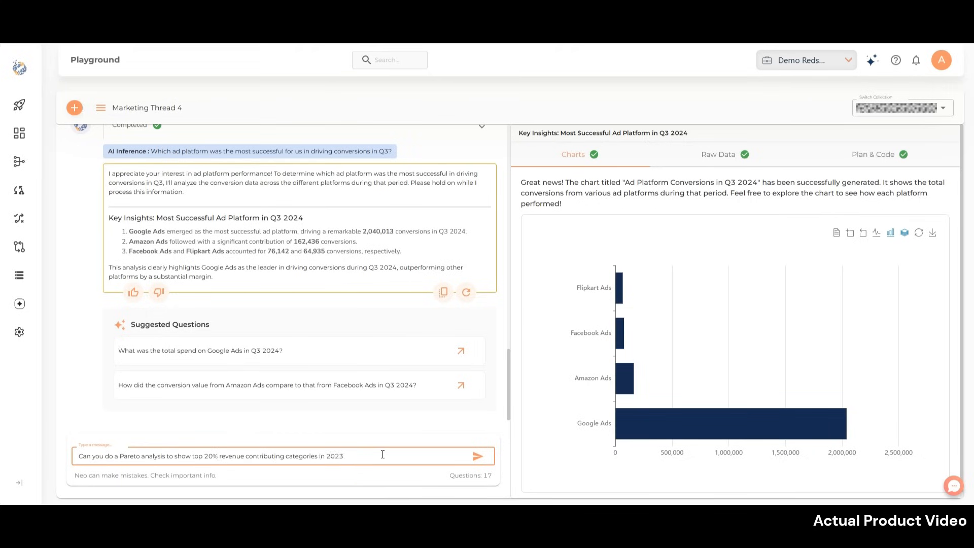
click(480, 456)
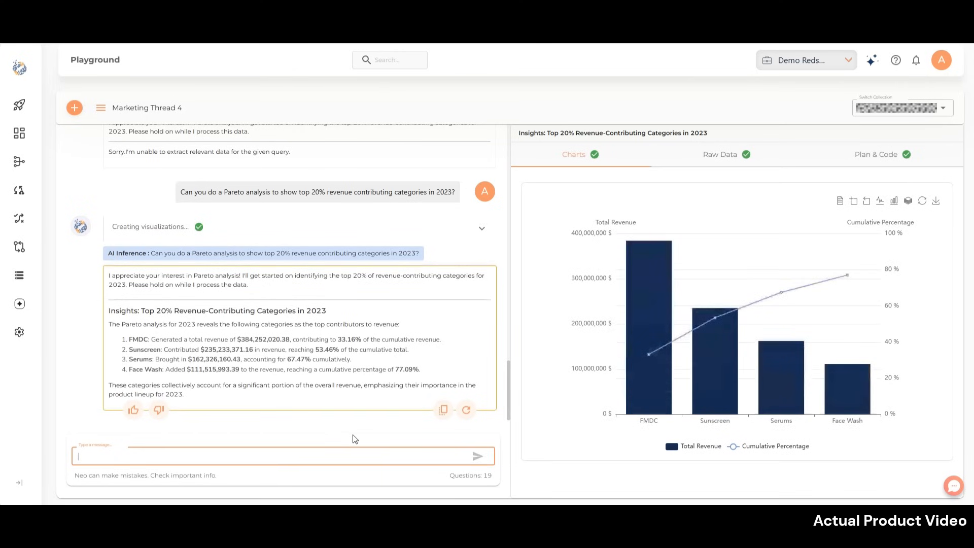
scroll(down, 3)
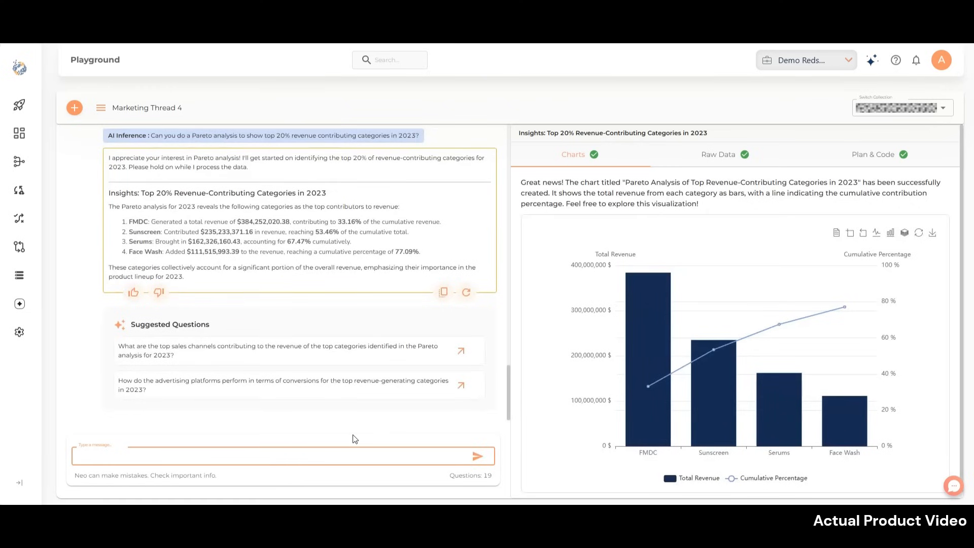
mouse_move(891, 218)
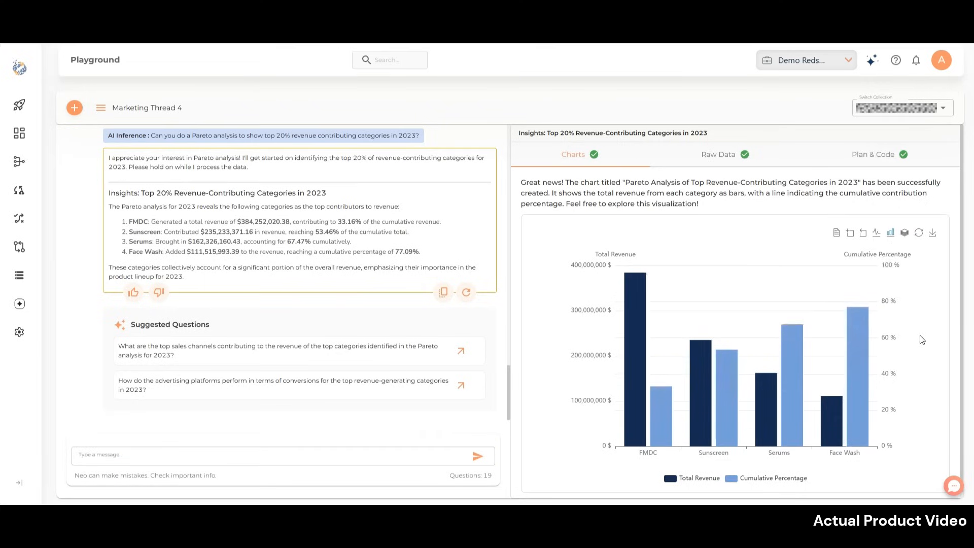
mouse_move(709, 355)
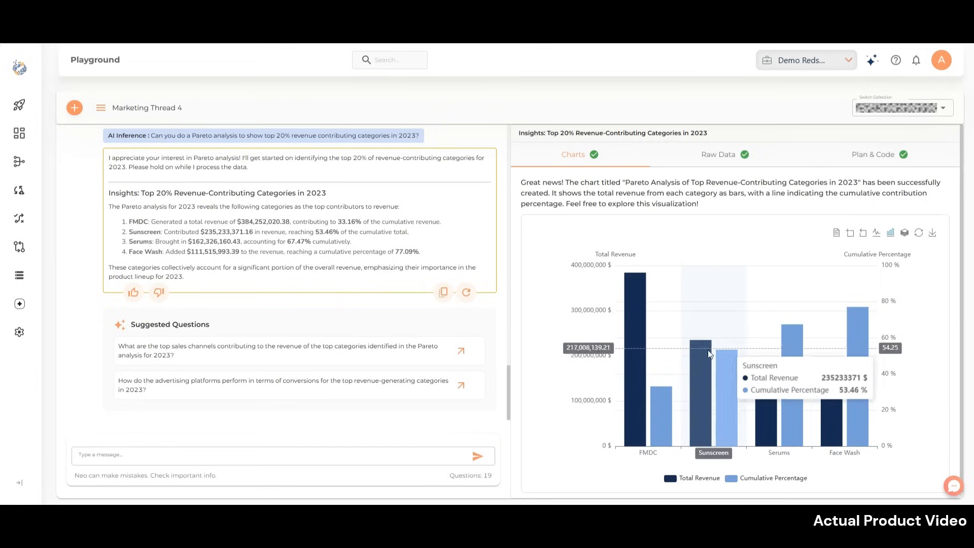
mouse_move(891, 234)
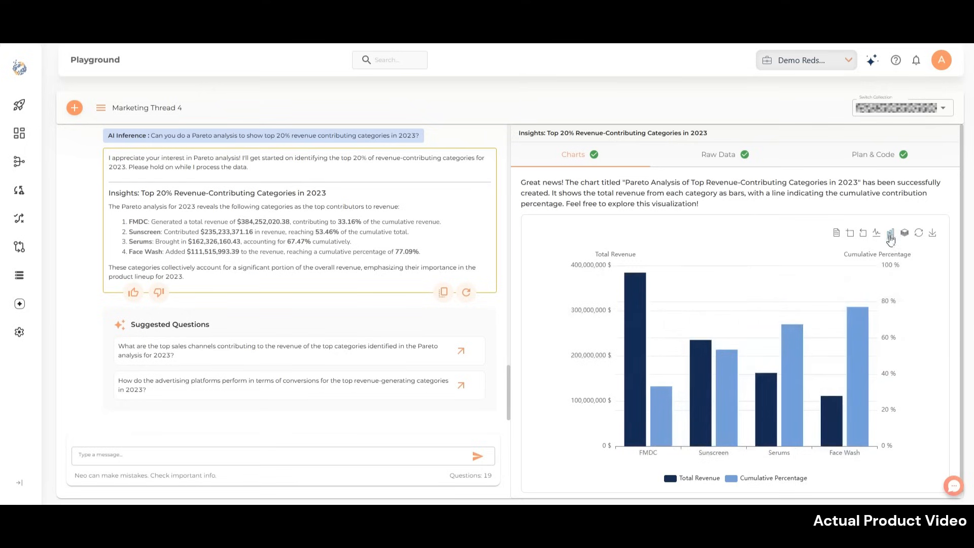
Step: View the Pareto chart as lines and bars, then restore its original bars with cumulative line
click(891, 234)
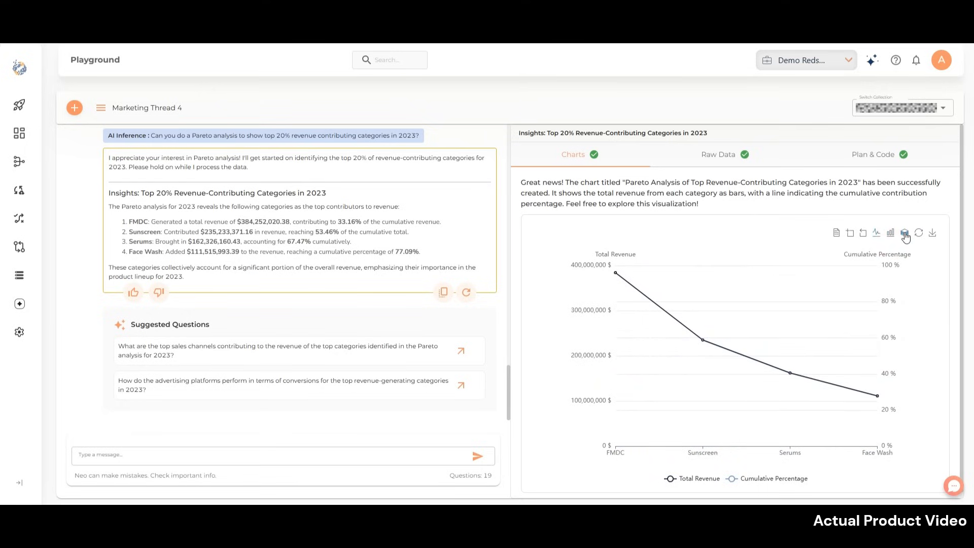
click(905, 234)
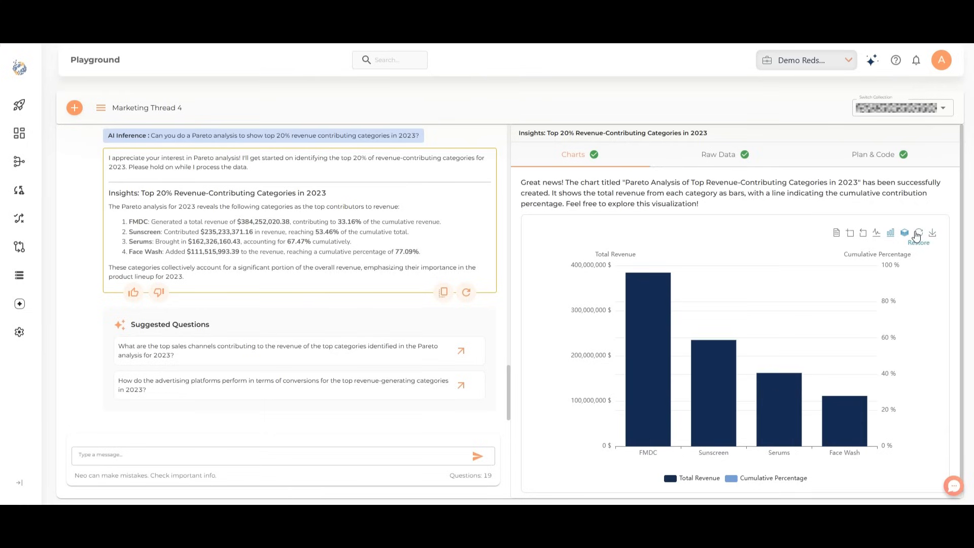
click(917, 234)
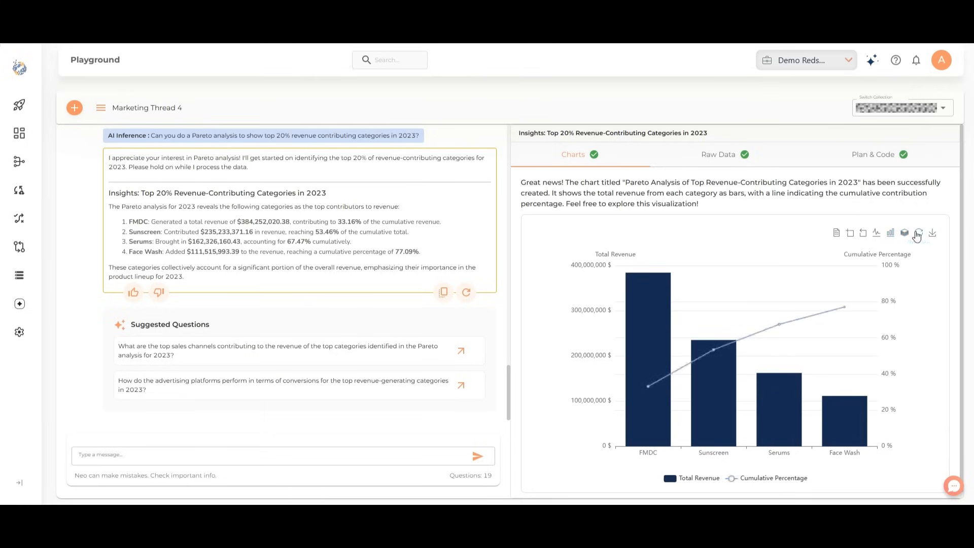